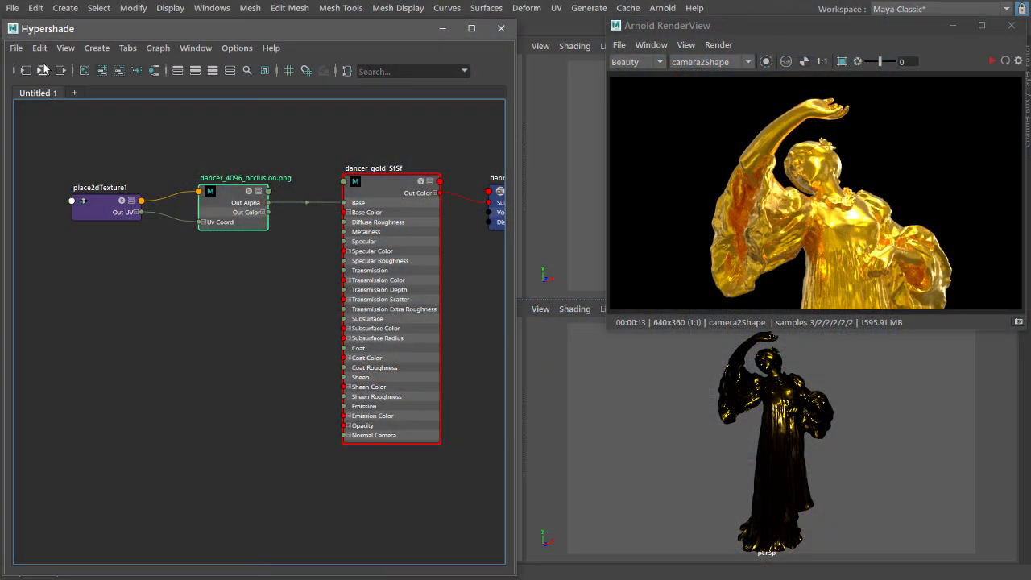
- Show the Hypershade Edit menu's Duplicate options for the gold dancer shading network
click(38, 48)
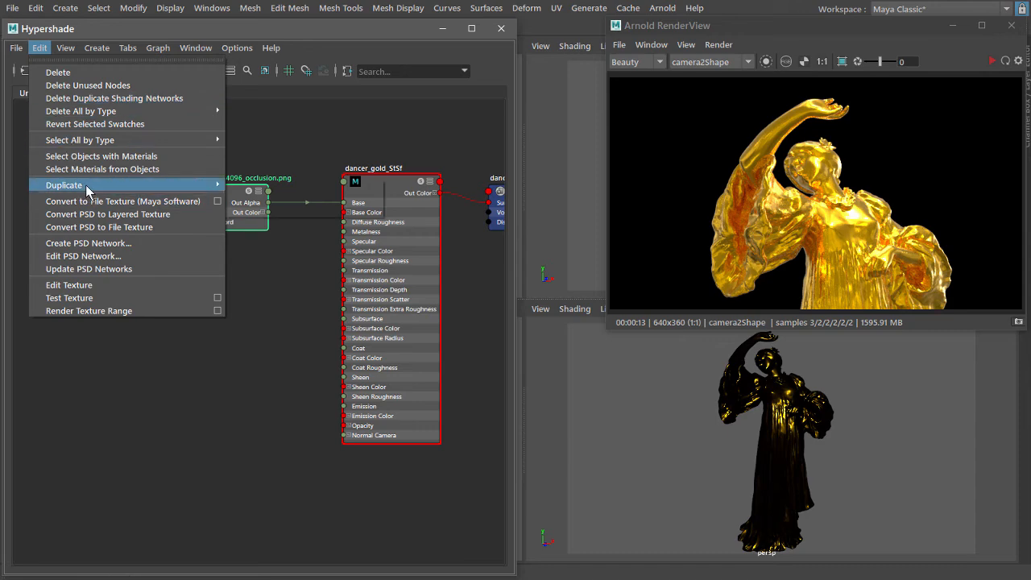
click(64, 184)
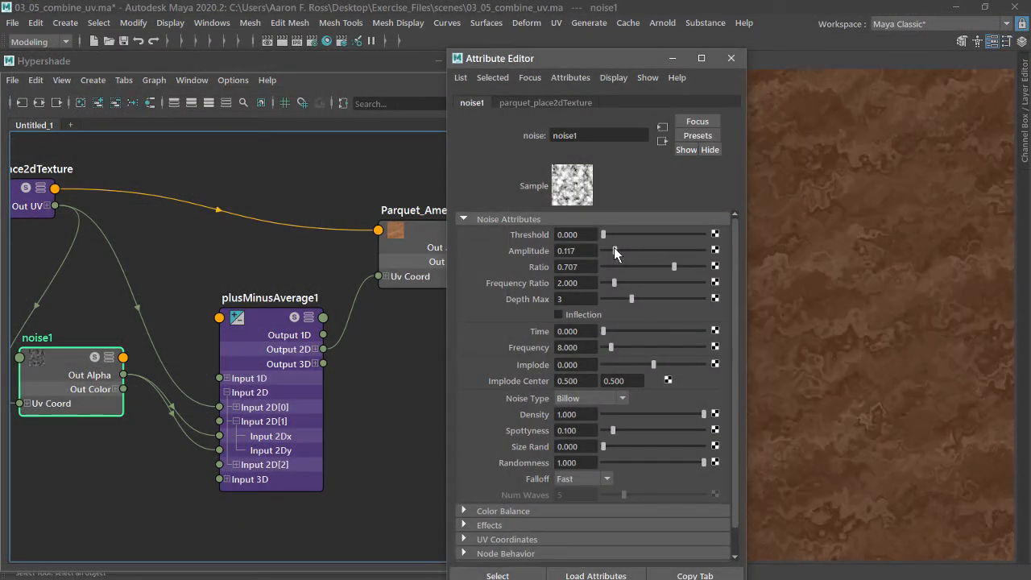
- Tweak noise amplitude, convert the terrain ramp to a file texture, and open Arnold Render To Texture
drag(614, 250, 606, 250)
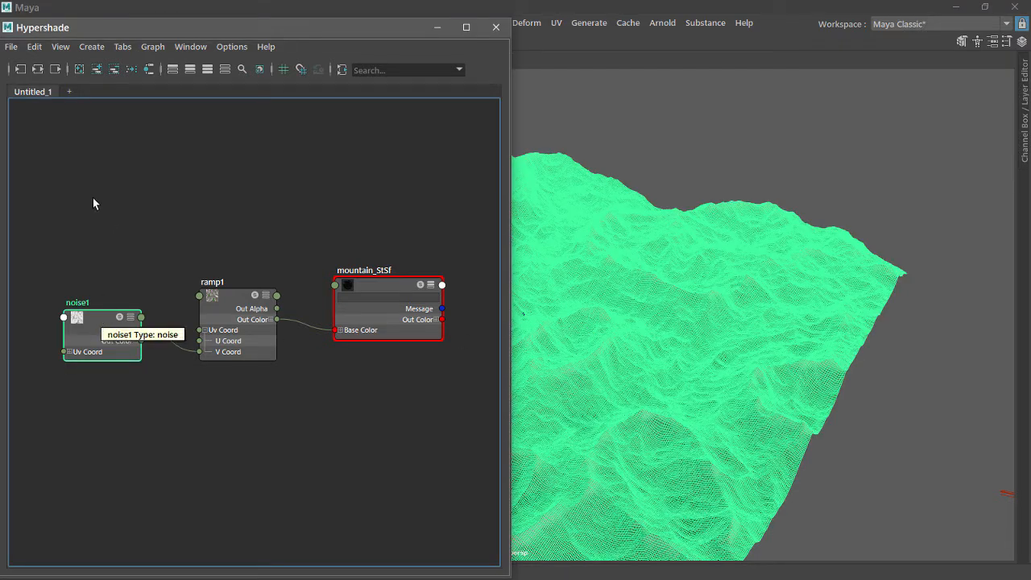
click(33, 46)
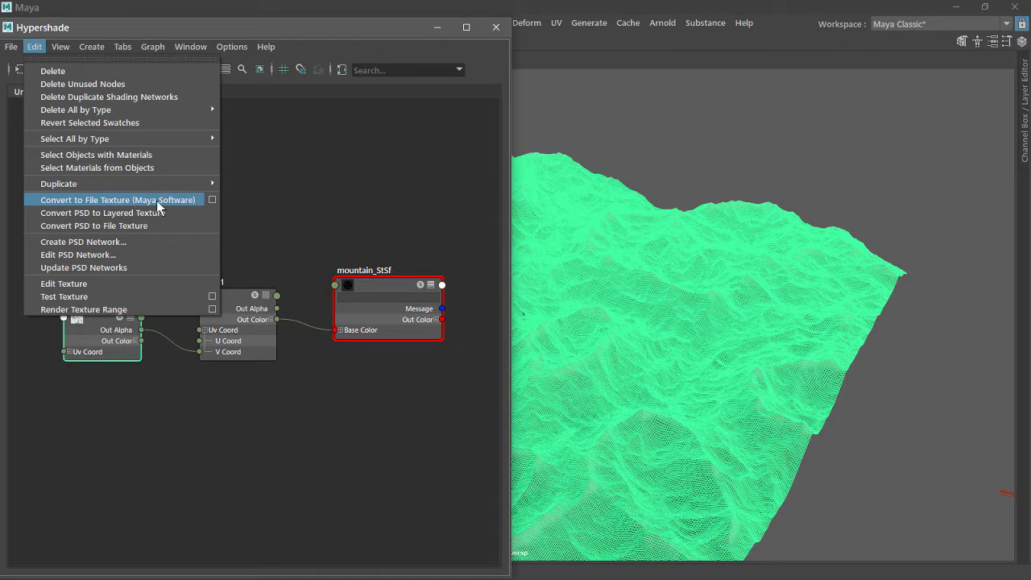
click(212, 199)
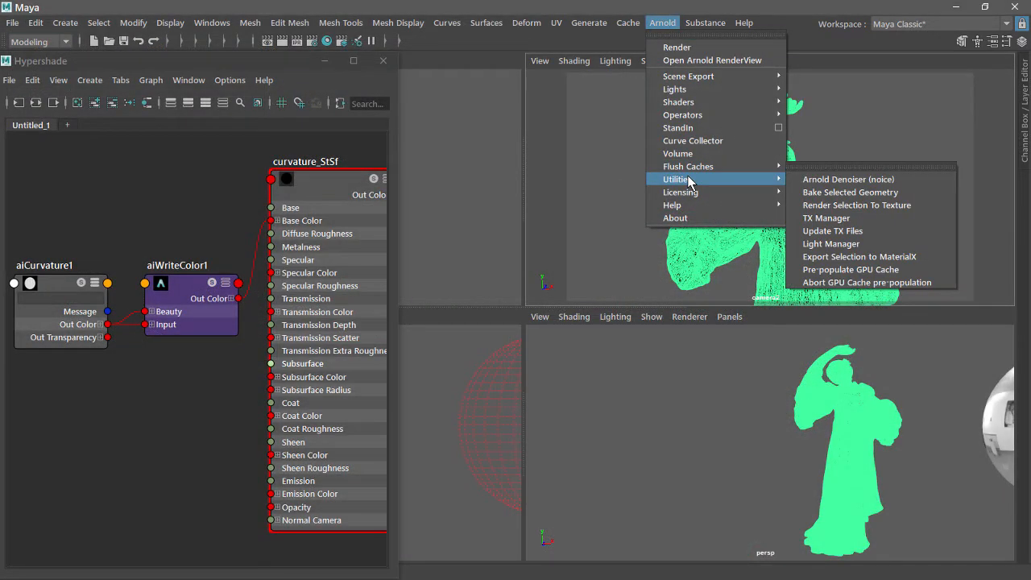
click(857, 205)
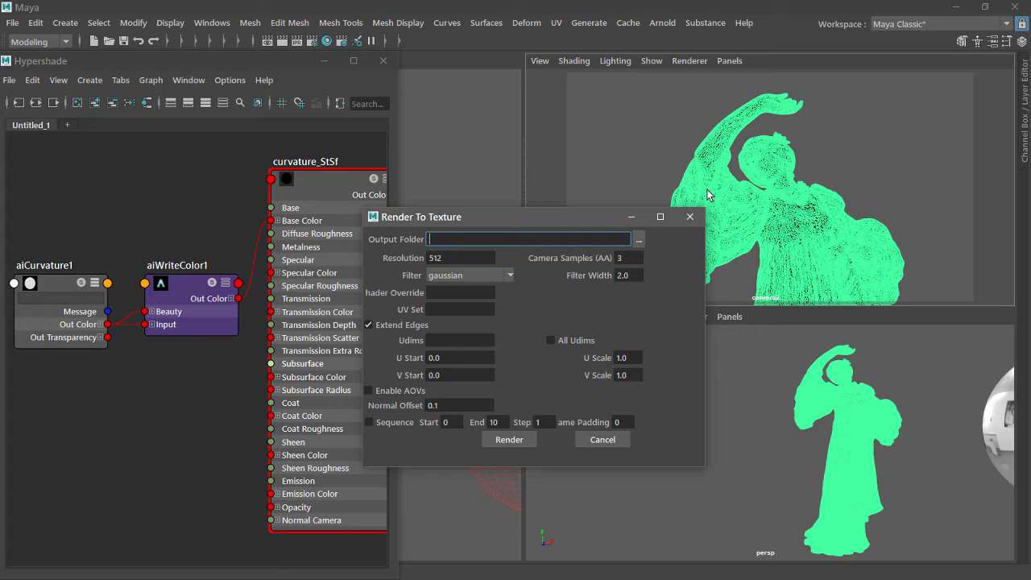